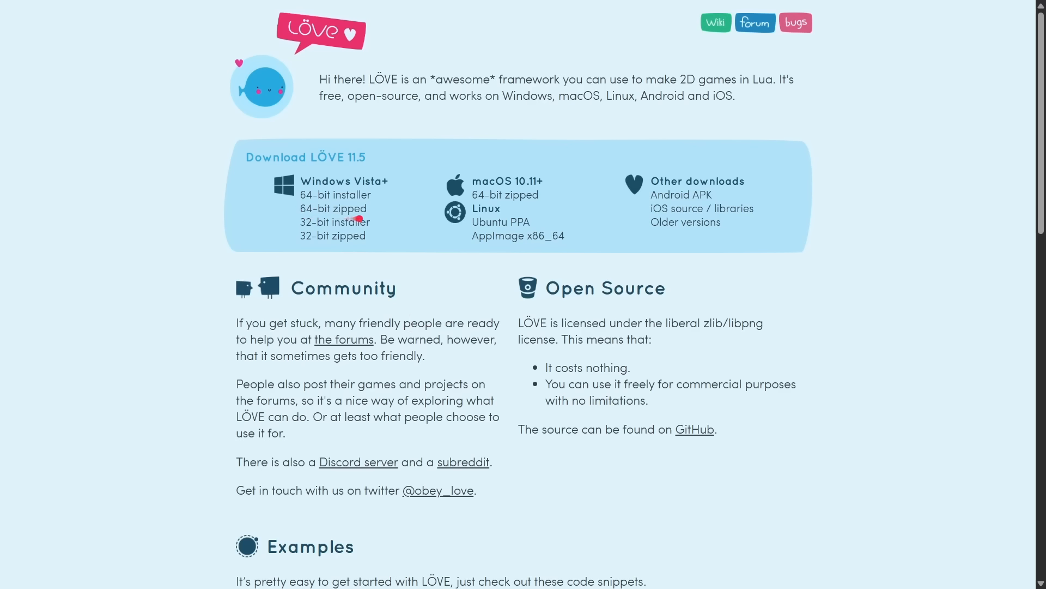
{"action": "mouse_move", "coordinate": [334, 195]}
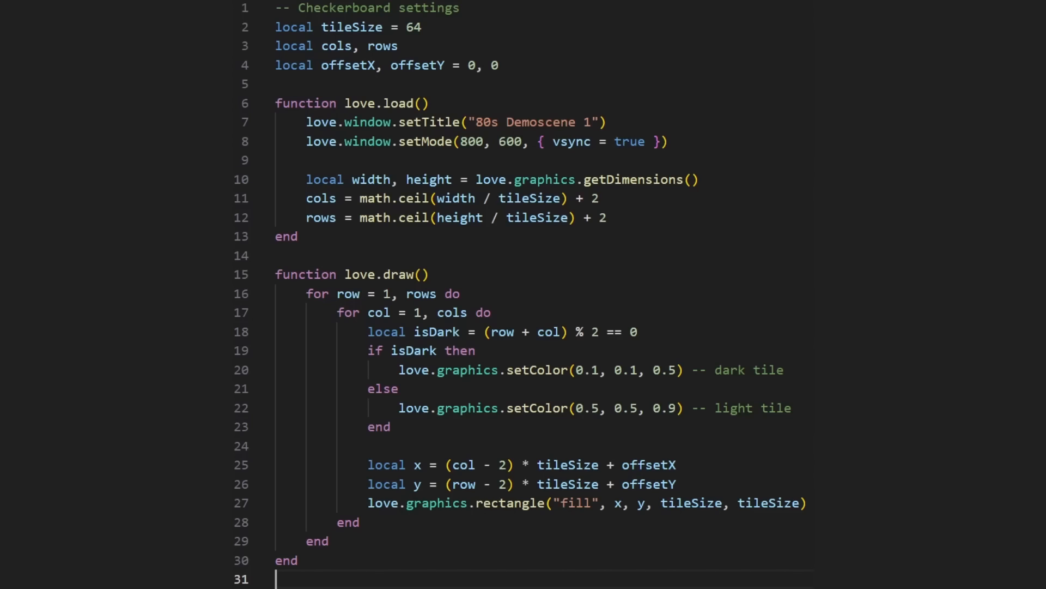
{"action": "mouse_move", "coordinate": [947, 484]}
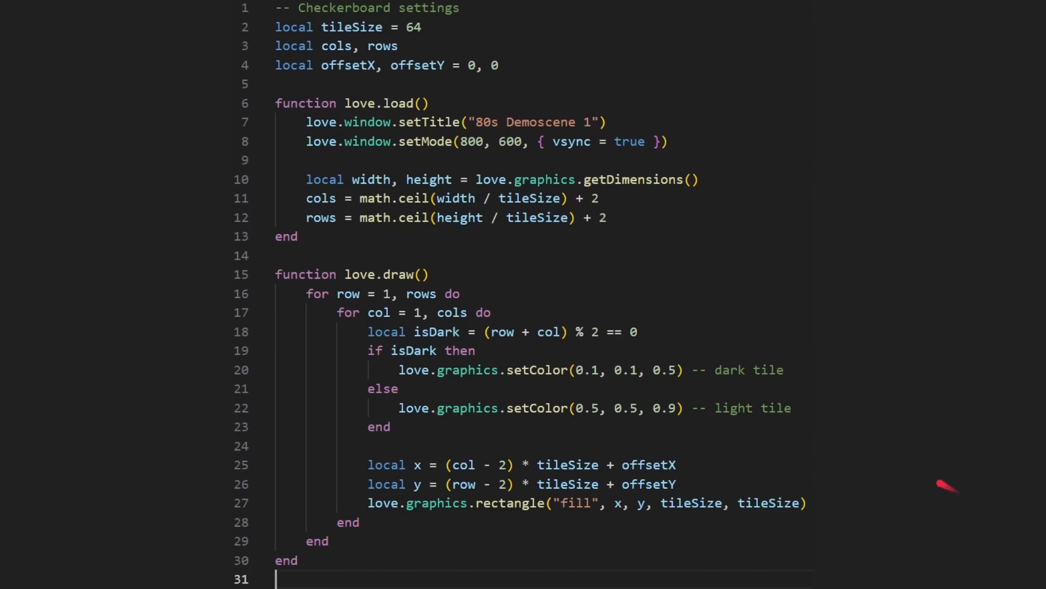
Step: Enter the command .\love.exe .\80s-demo1\step1 at the PowerShell prompt in the love-win64 folder
{"action": "left_click", "coordinate": [432, 293]}
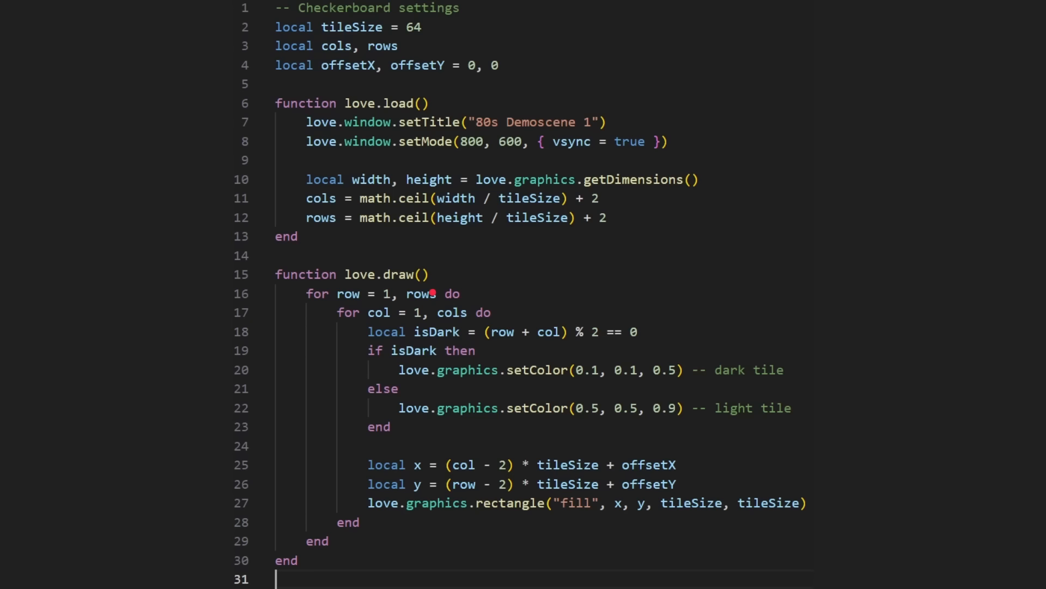
{"action": "type", "text": "s"}
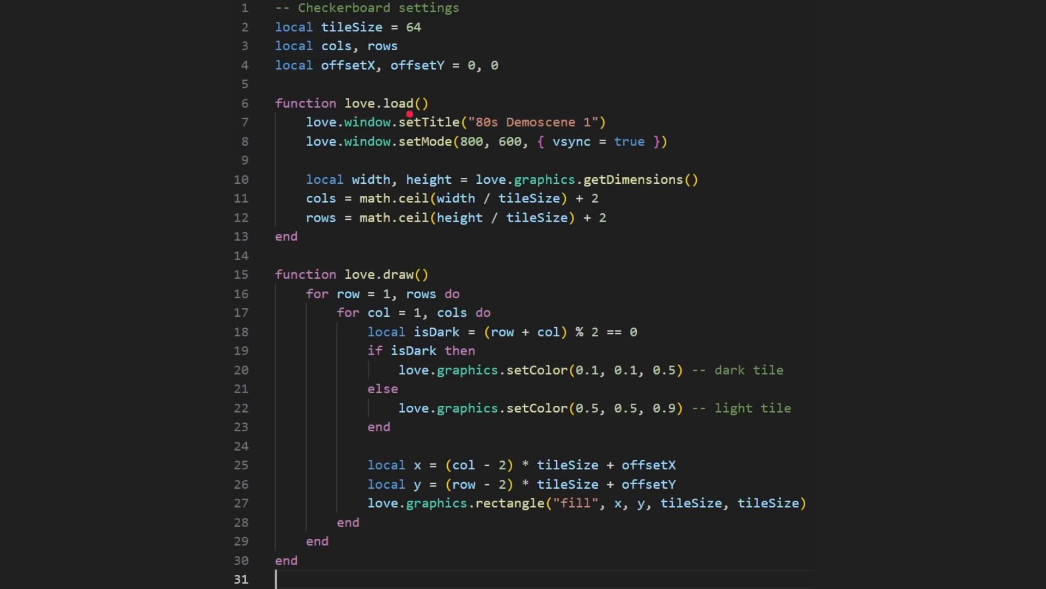
{"action": "mouse_move", "coordinate": [411, 228]}
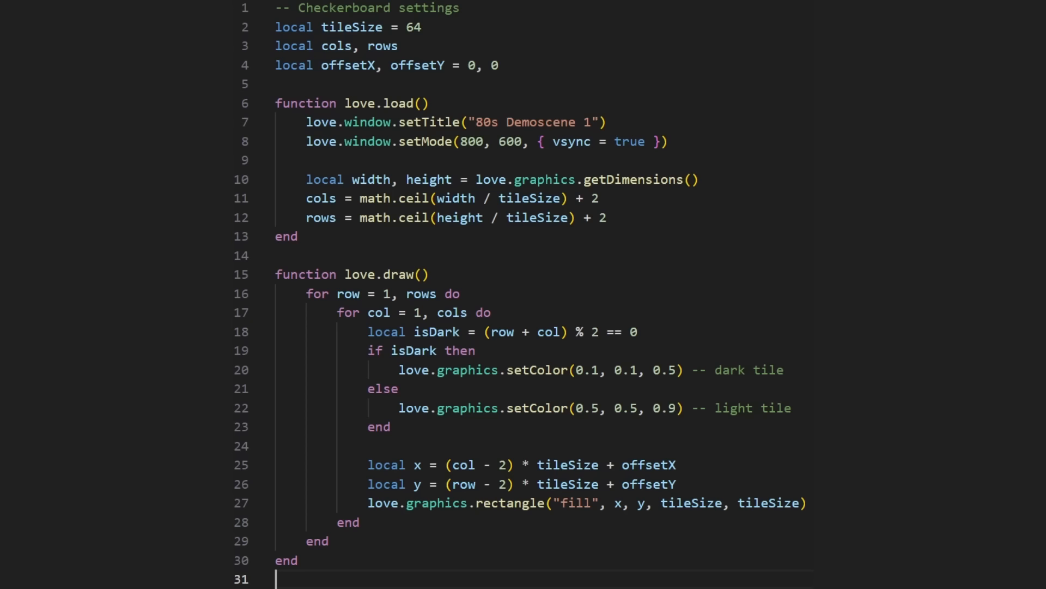
{"action": "left_click", "coordinate": [393, 122]}
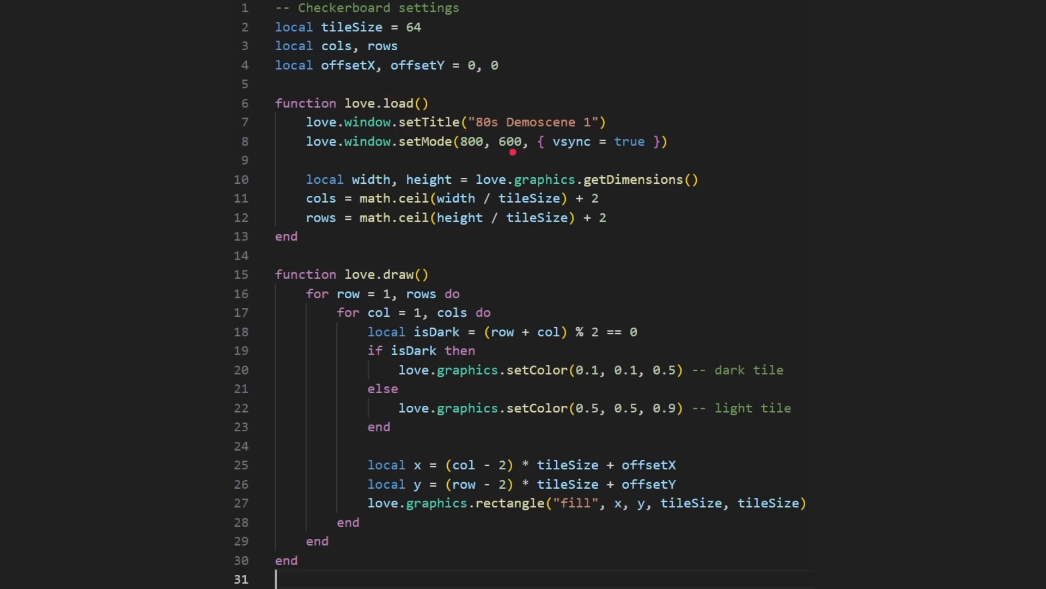
{"action": "mouse_move", "coordinate": [376, 189]}
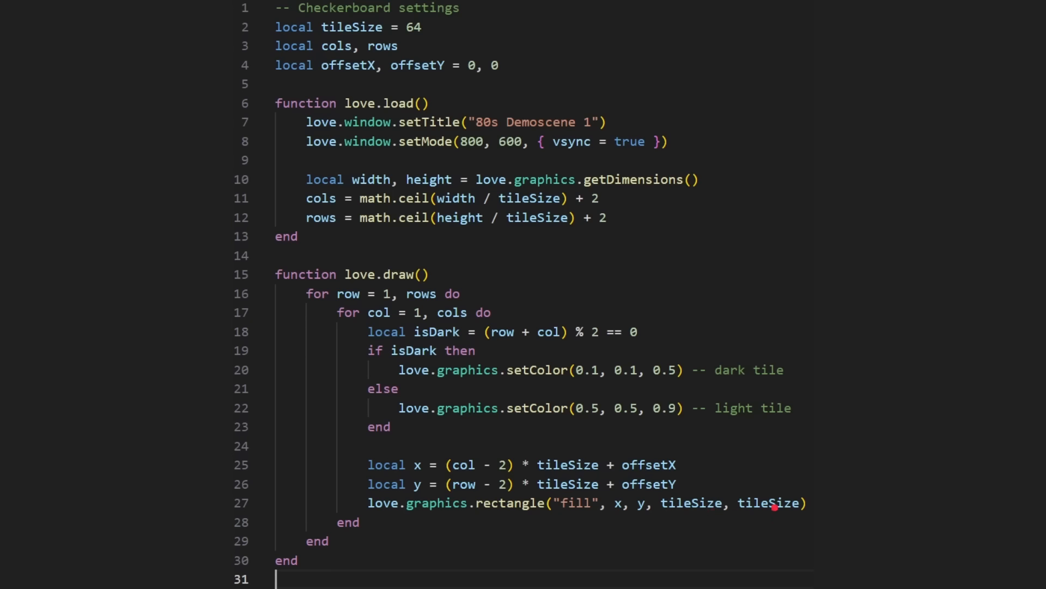
{"action": "mouse_move", "coordinate": [528, 276]}
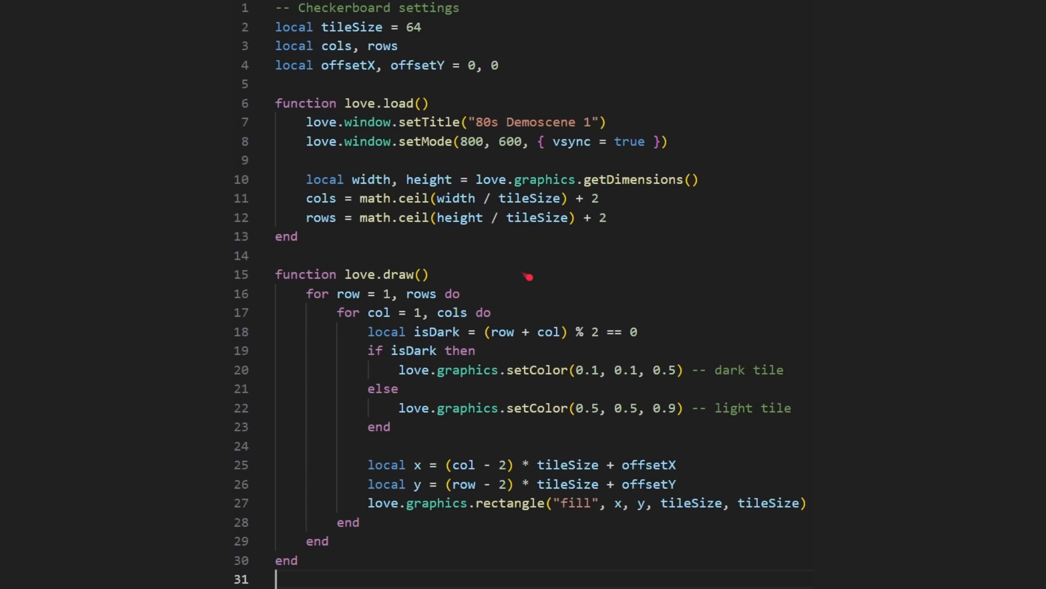
{"action": "mouse_move", "coordinate": [527, 276]}
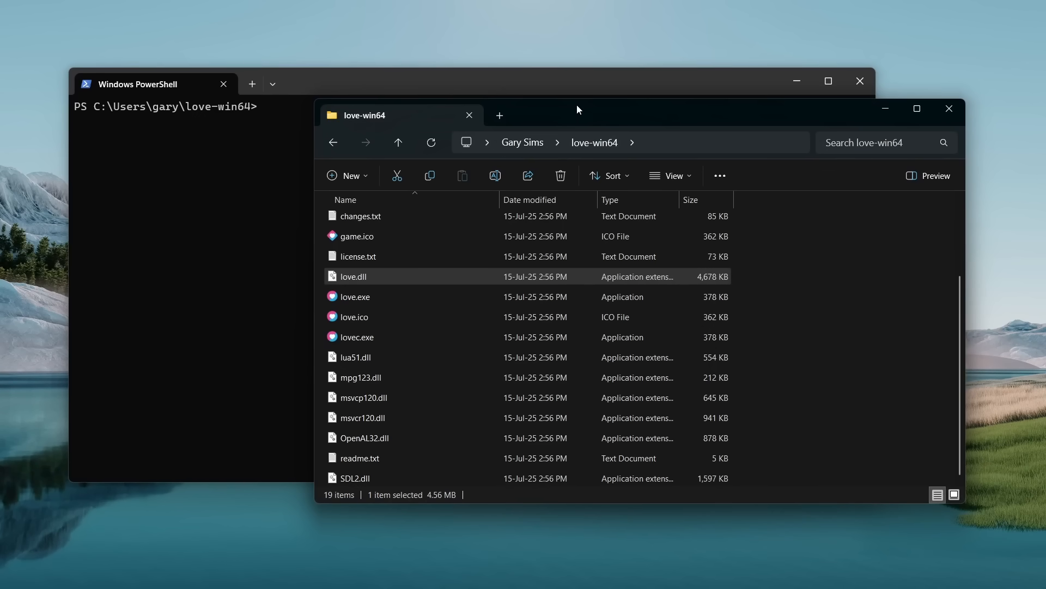
{"action": "mouse_move", "coordinate": [412, 417]}
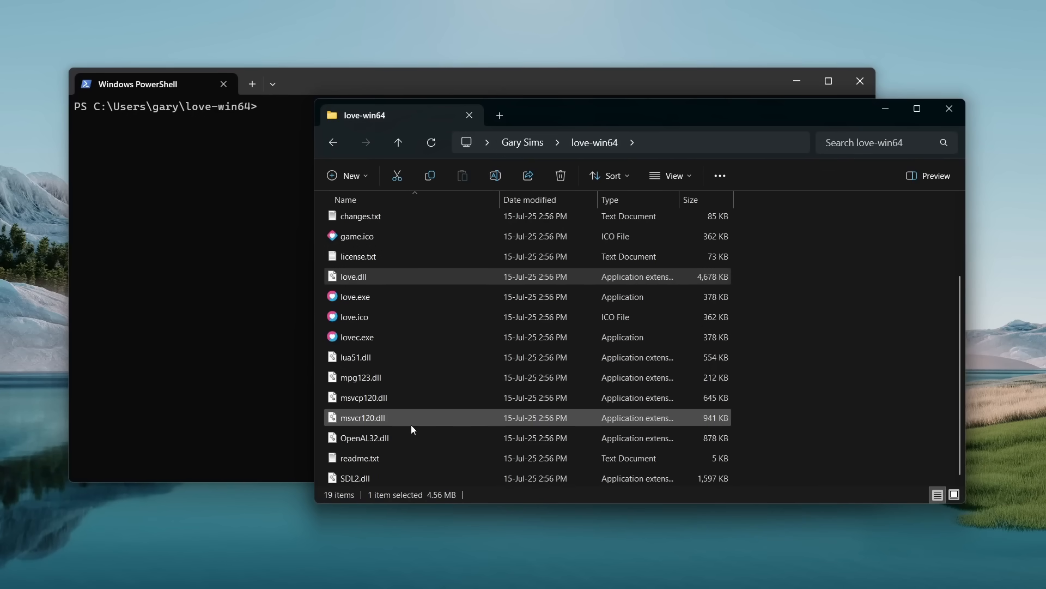
{"action": "mouse_move", "coordinate": [355, 297]}
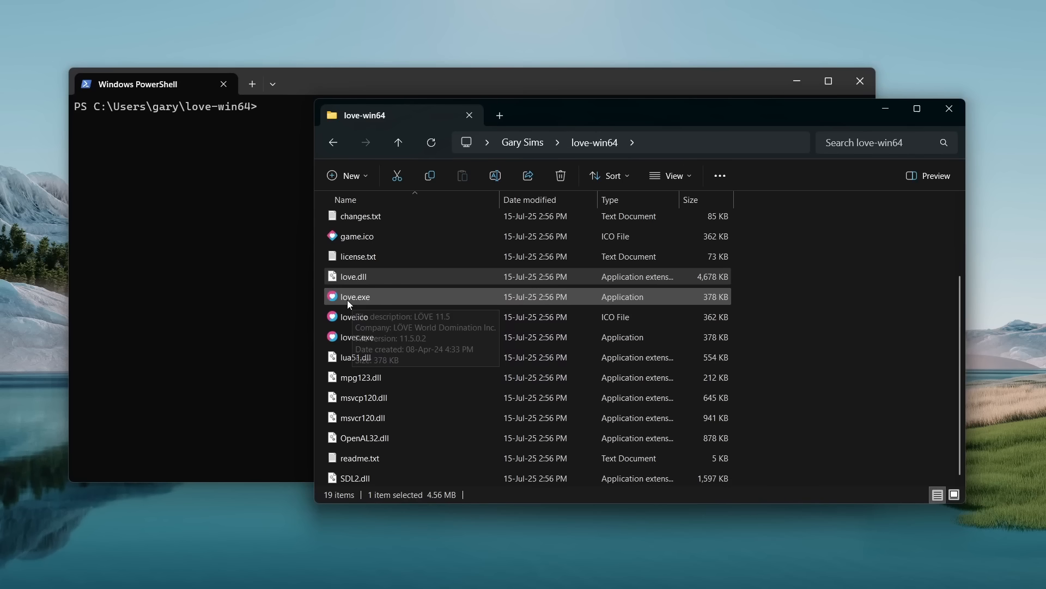
{"action": "mouse_move", "coordinate": [380, 391]}
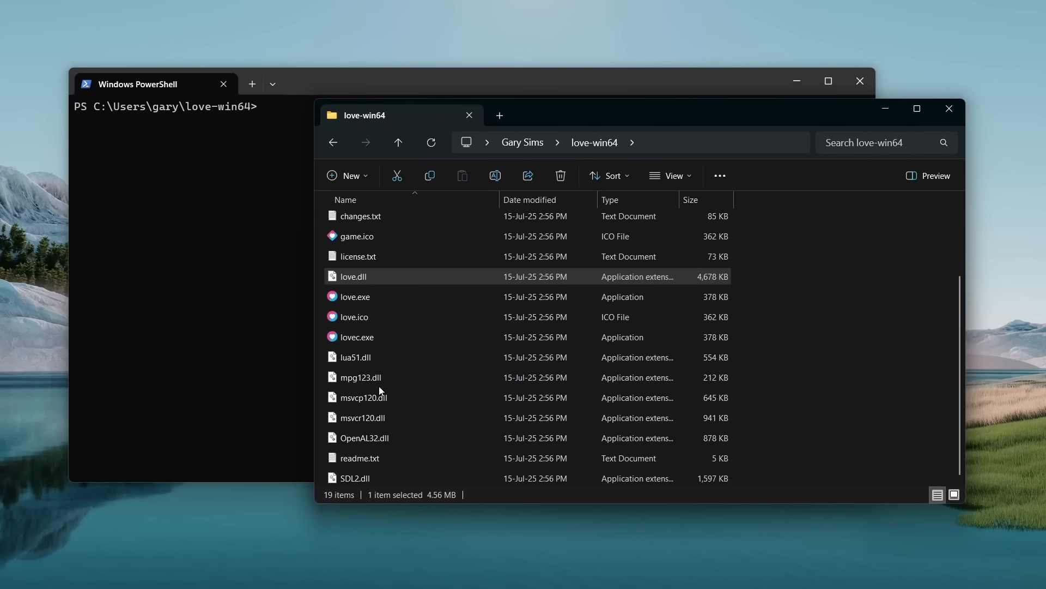
{"action": "mouse_move", "coordinate": [355, 357]}
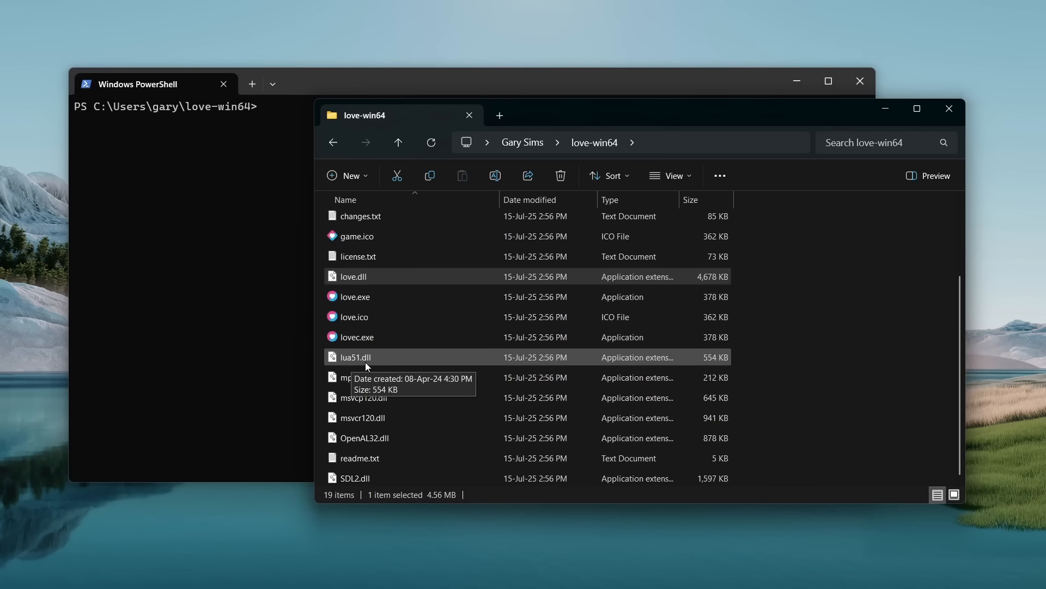
{"action": "mouse_move", "coordinate": [459, 229]}
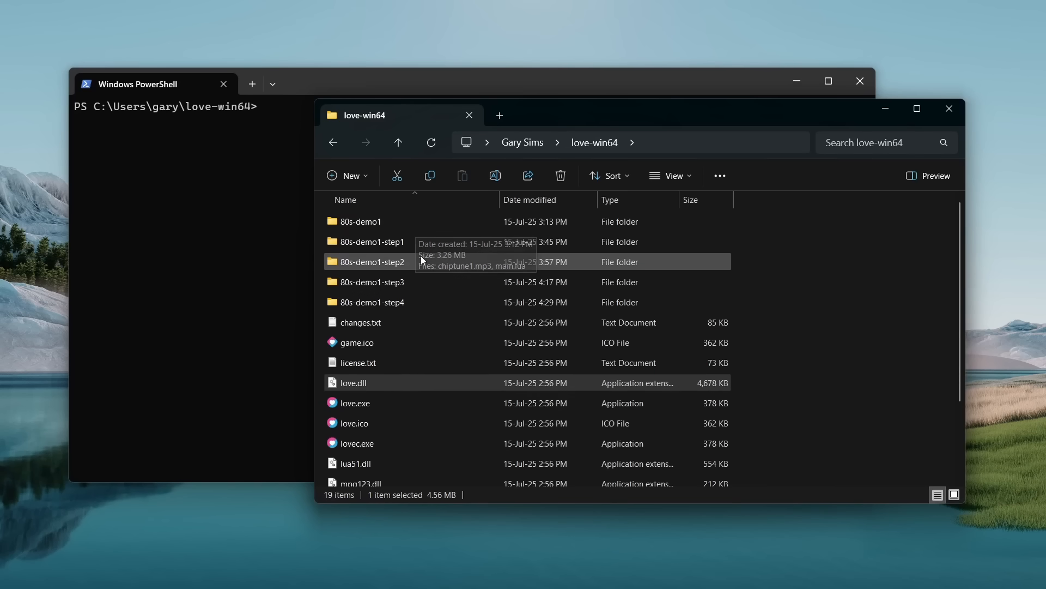
{"action": "mouse_move", "coordinate": [427, 305]}
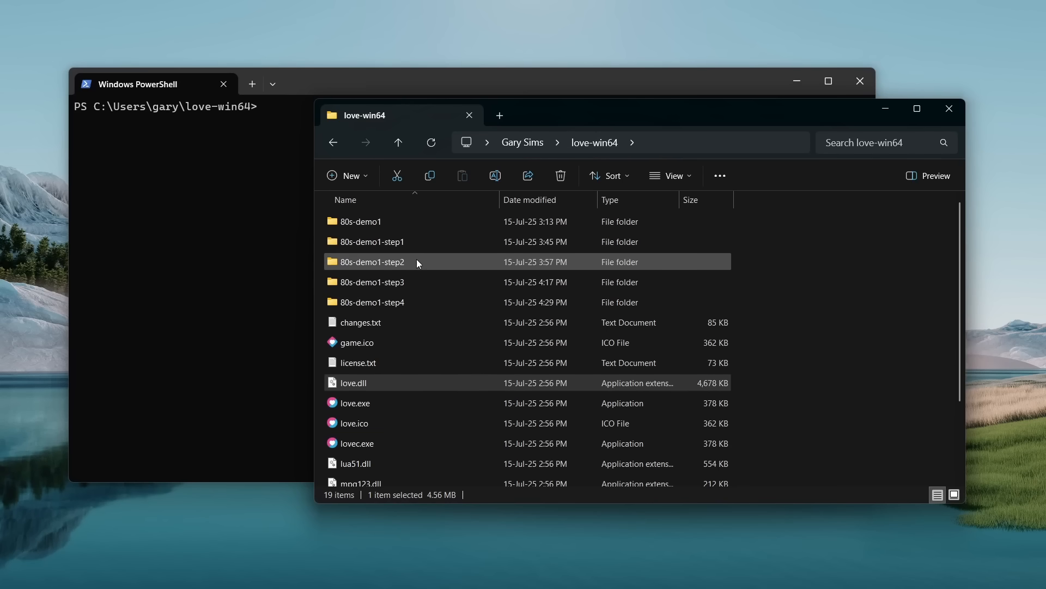
{"action": "mouse_move", "coordinate": [424, 312]}
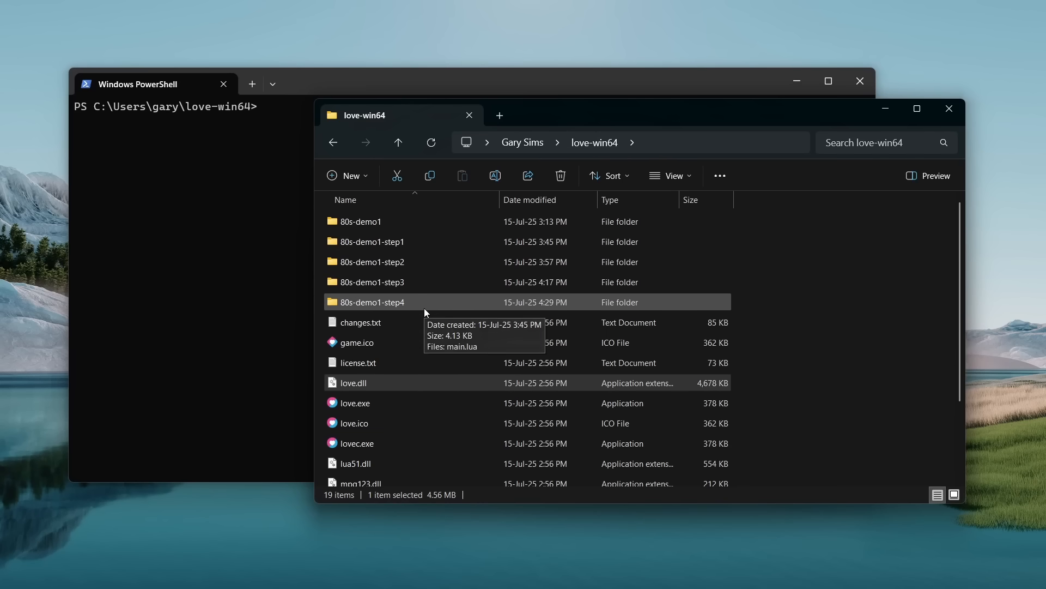
{"action": "mouse_move", "coordinate": [404, 251]}
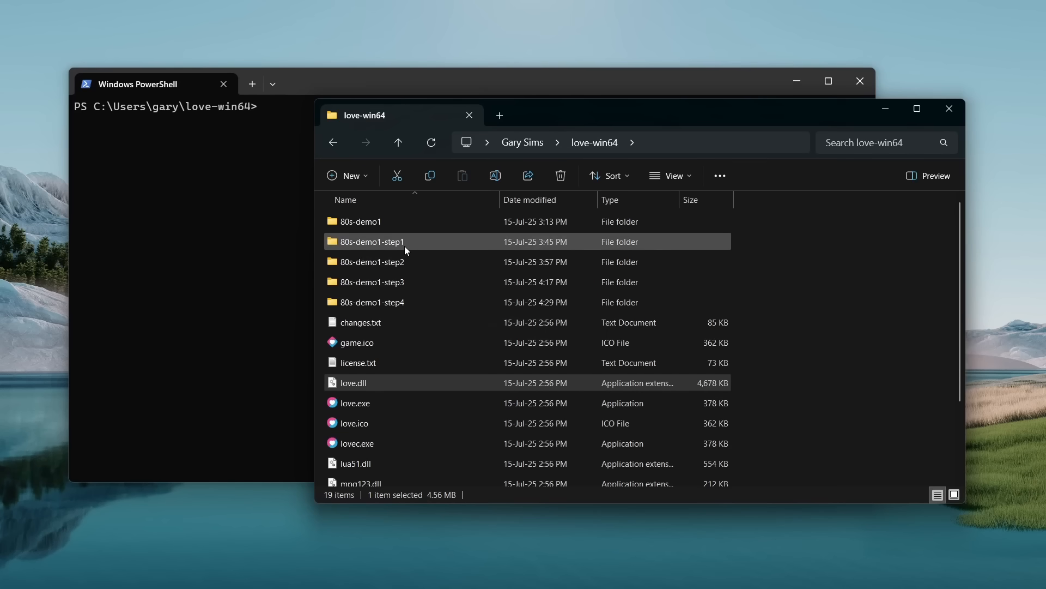
{"action": "mouse_move", "coordinate": [371, 241]}
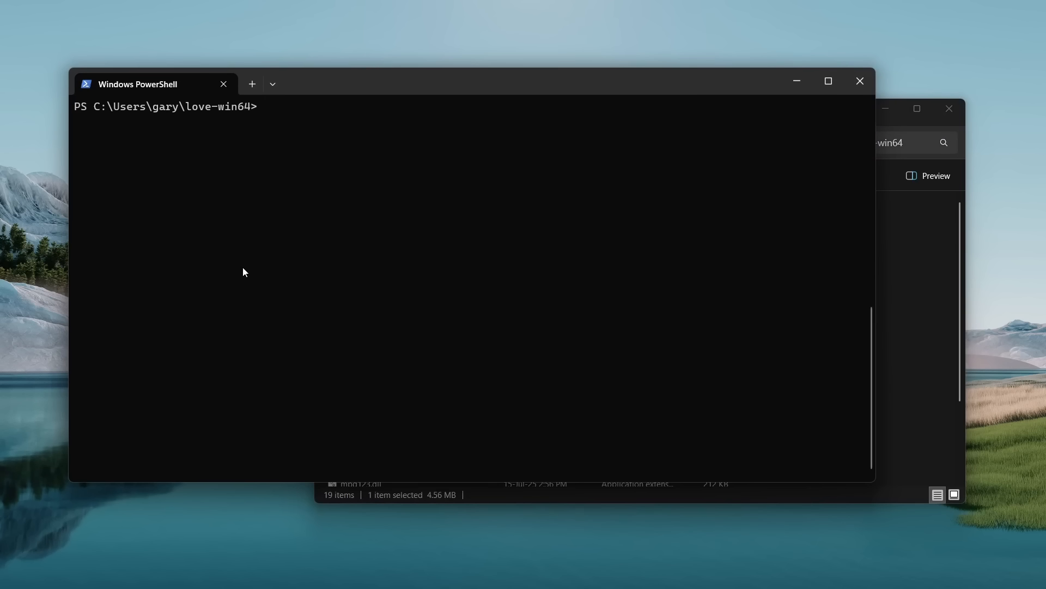
{"action": "type", "text": ".\\love.dll"}
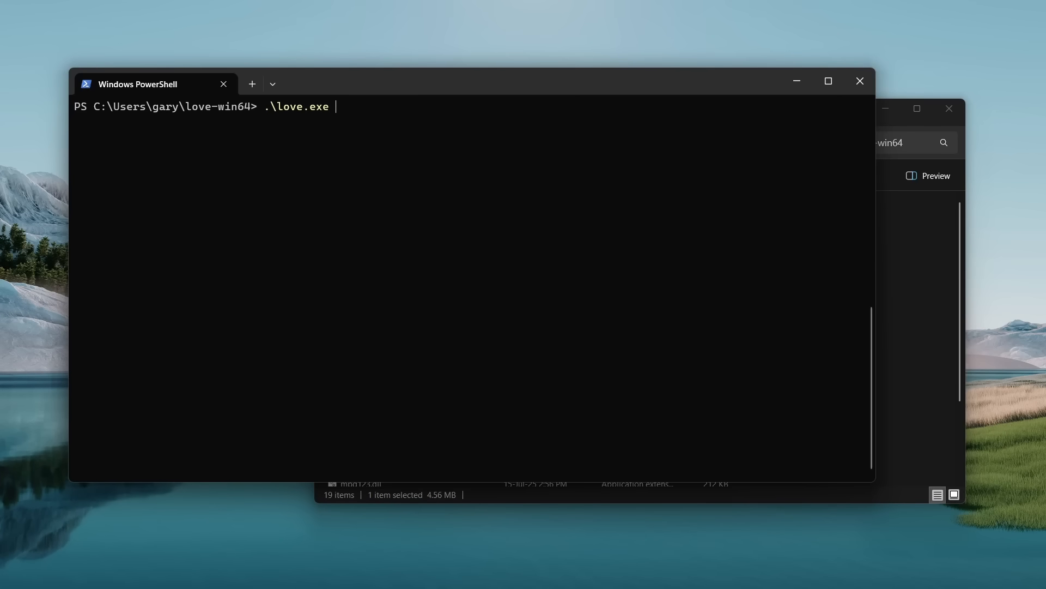
{"action": "type", "text": ".\\80s-demo1\\"}
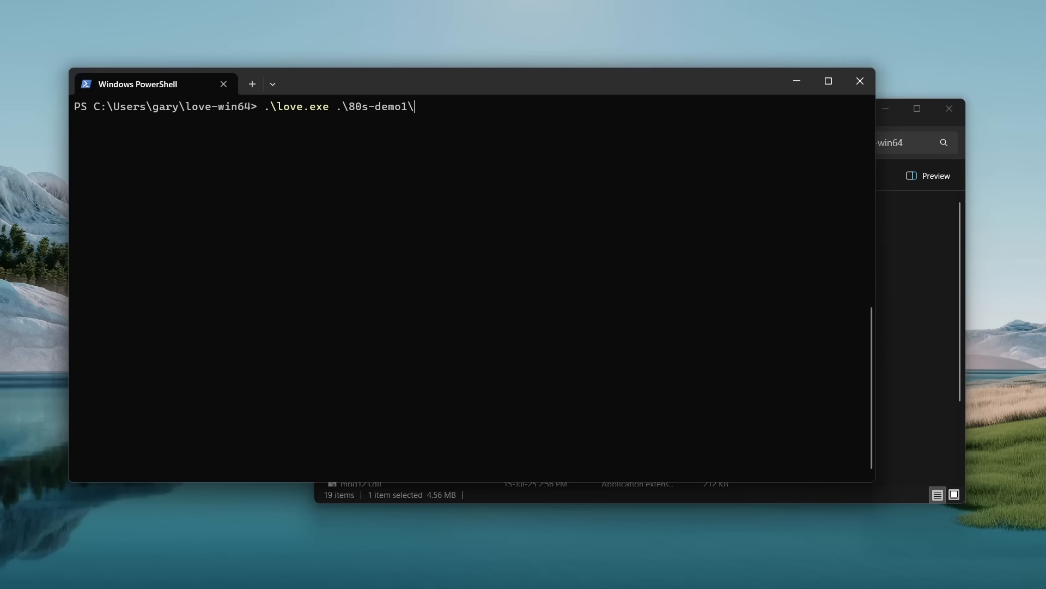
{"action": "type", "text": "step1"}
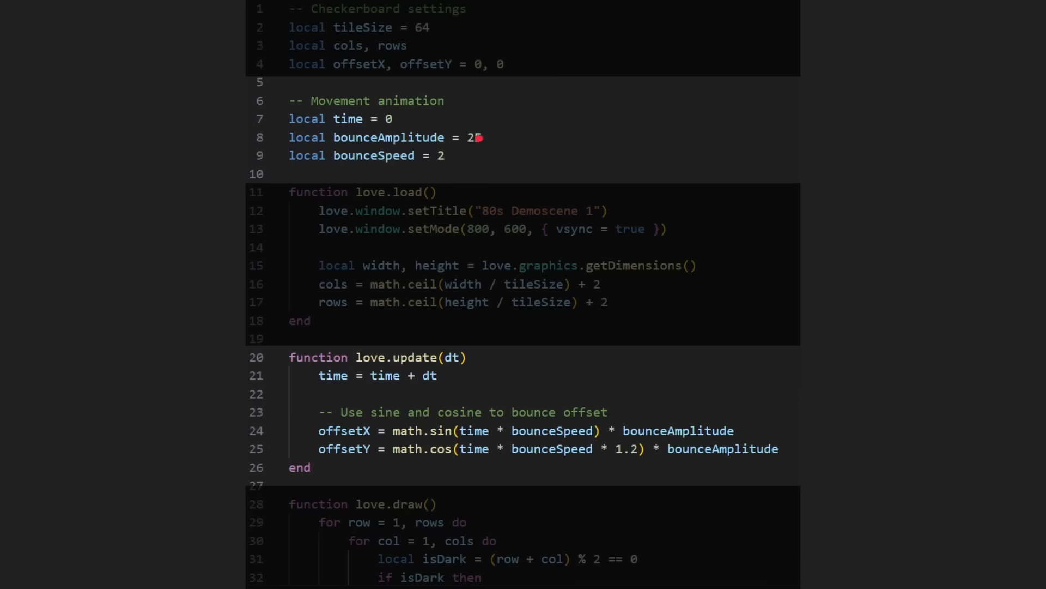
Step: Change bounceAmplitude to 25 so speed 2 drives the sine/cosine offsets
{"action": "type", "text": "5"}
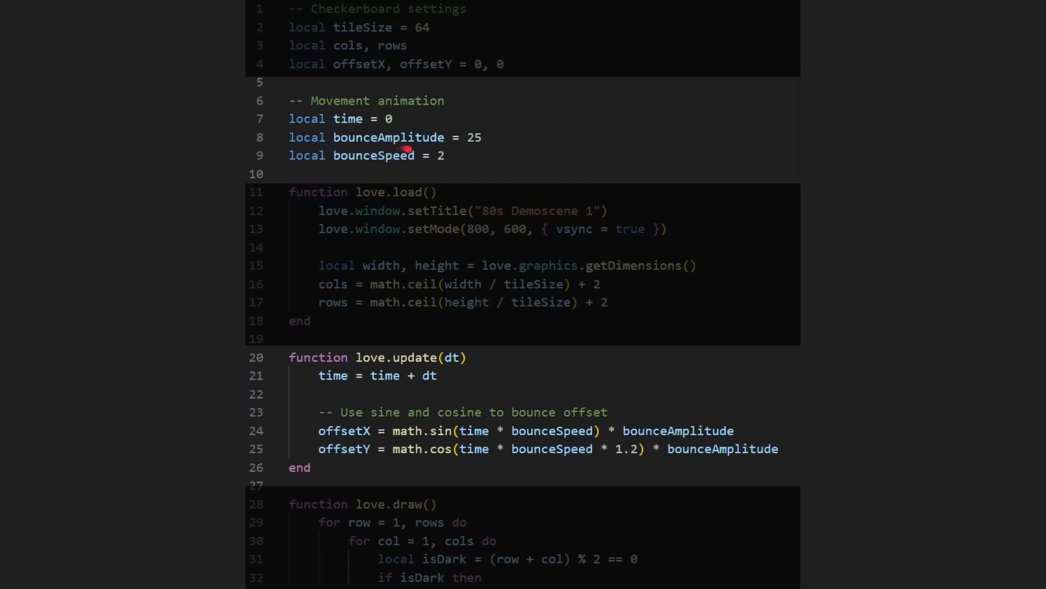
{"action": "mouse_move", "coordinate": [411, 295]}
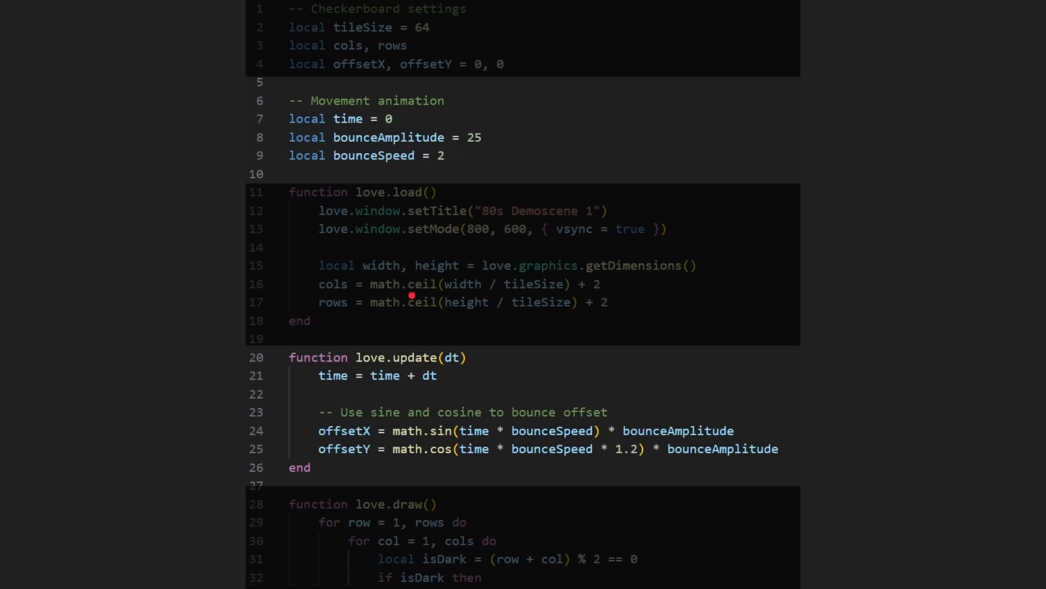
{"action": "mouse_move", "coordinate": [412, 522]}
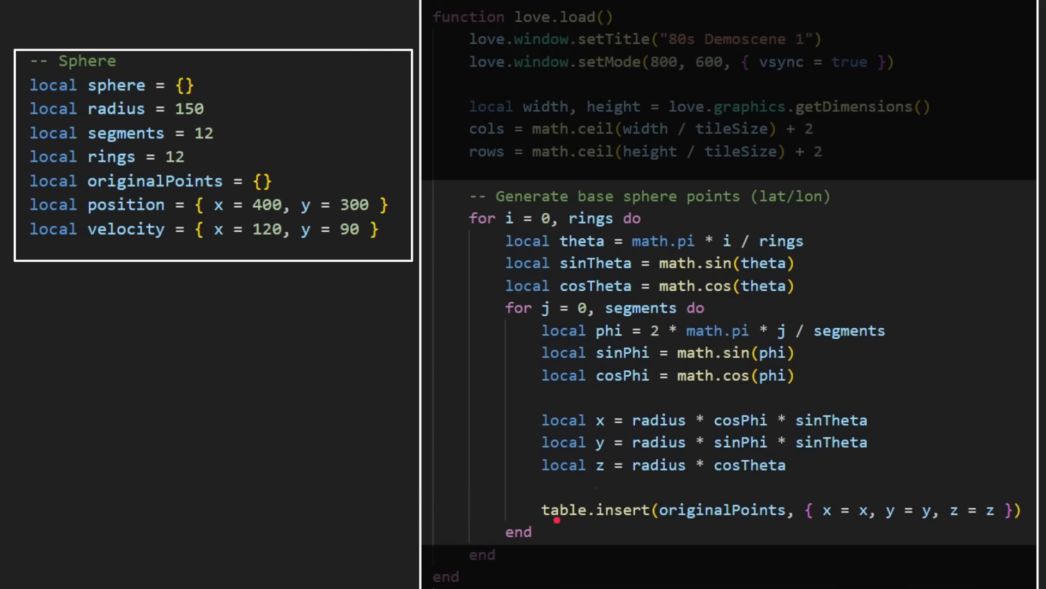
{"action": "mouse_move", "coordinate": [621, 518]}
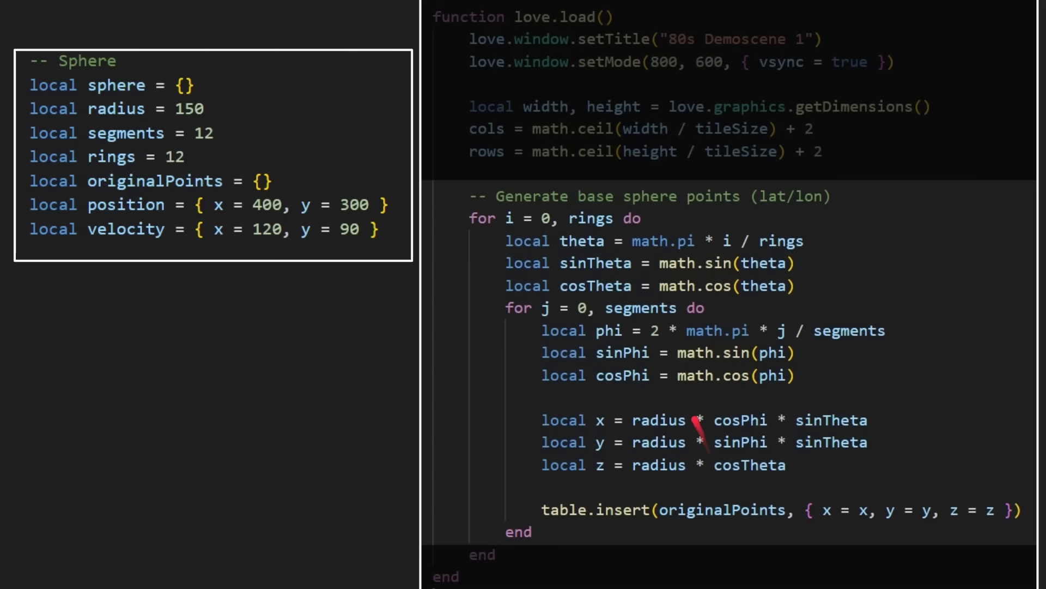
Step: Scroll main.lua to review the sphere variables and the nested rings/segments loop in love.load
{"action": "scroll", "scroll_direction": "down", "scroll_amount": 3}
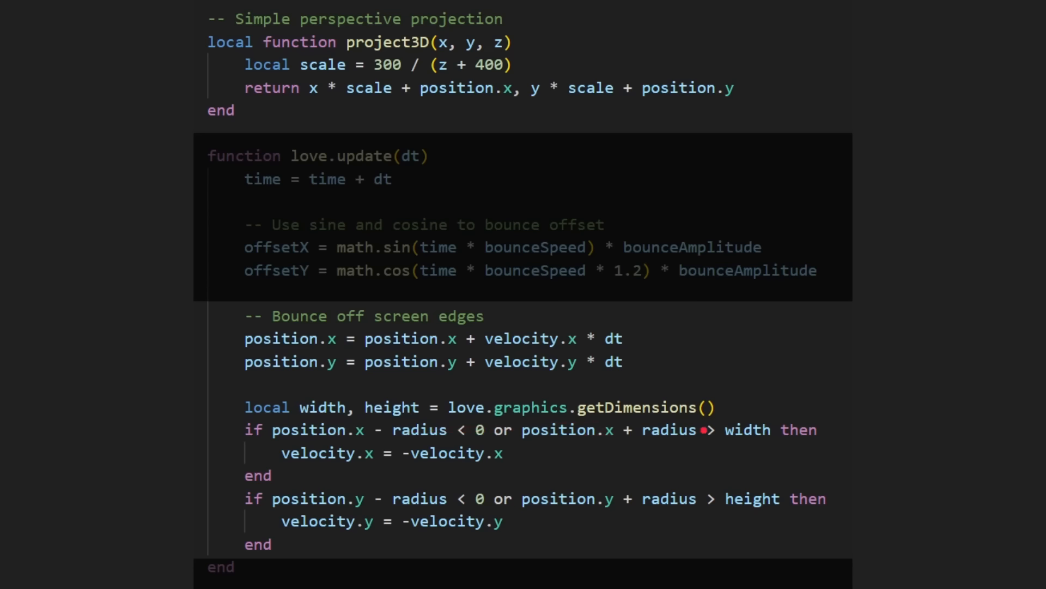
{"action": "mouse_move", "coordinate": [450, 449]}
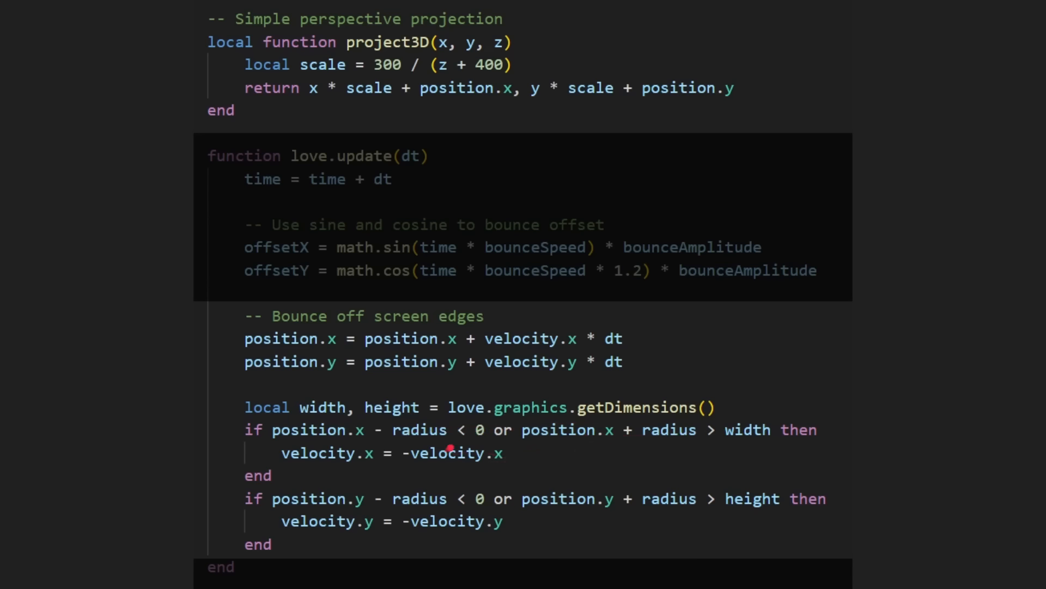
{"action": "mouse_move", "coordinate": [349, 161]}
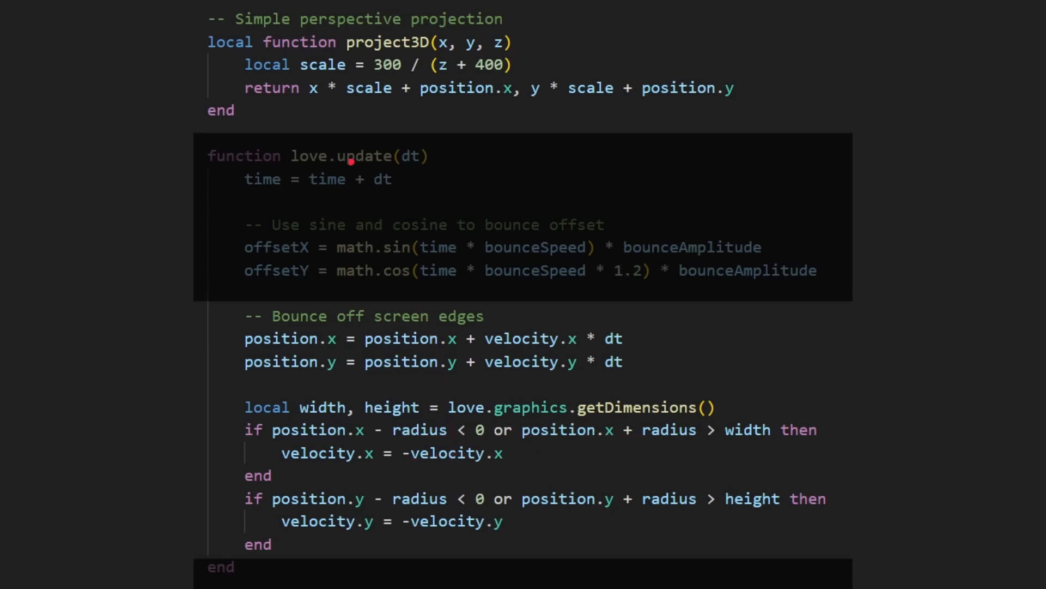
{"action": "mouse_move", "coordinate": [297, 73]}
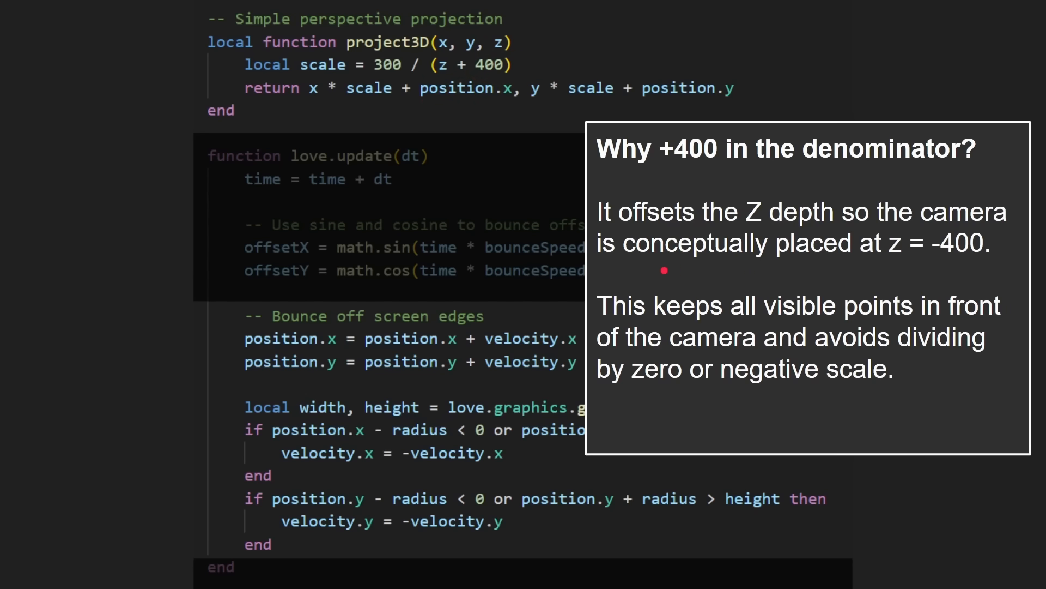
{"action": "mouse_move", "coordinate": [829, 253]}
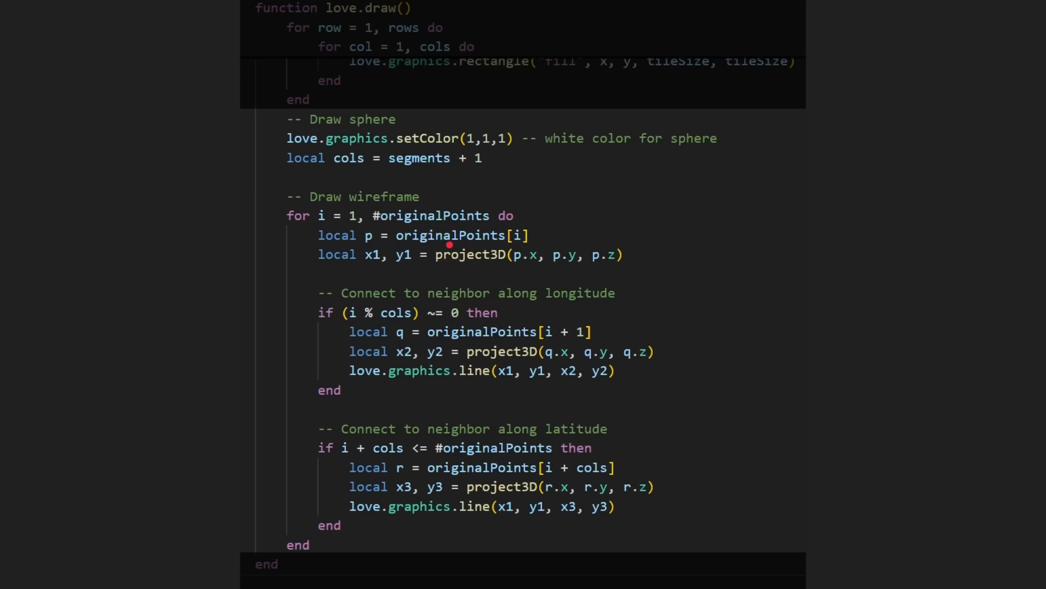
{"action": "mouse_move", "coordinate": [537, 306]}
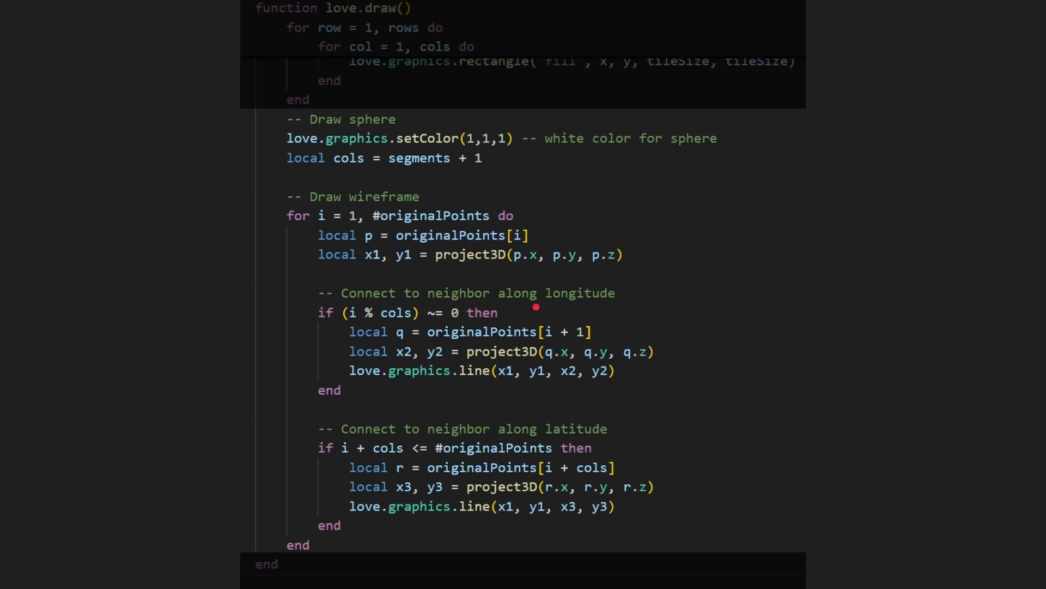
{"action": "mouse_move", "coordinate": [593, 430]}
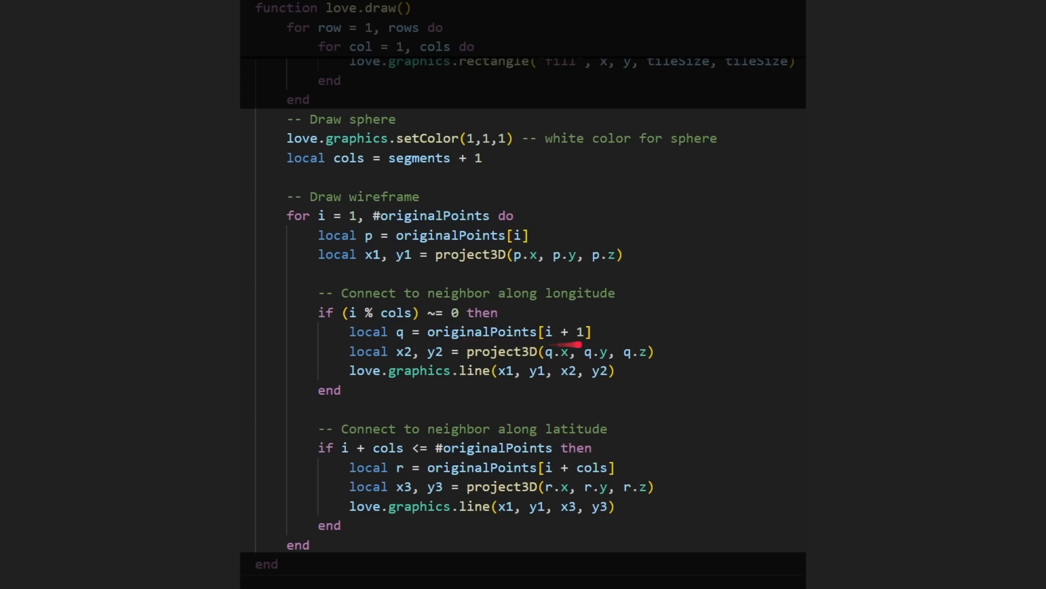
{"action": "mouse_move", "coordinate": [578, 472]}
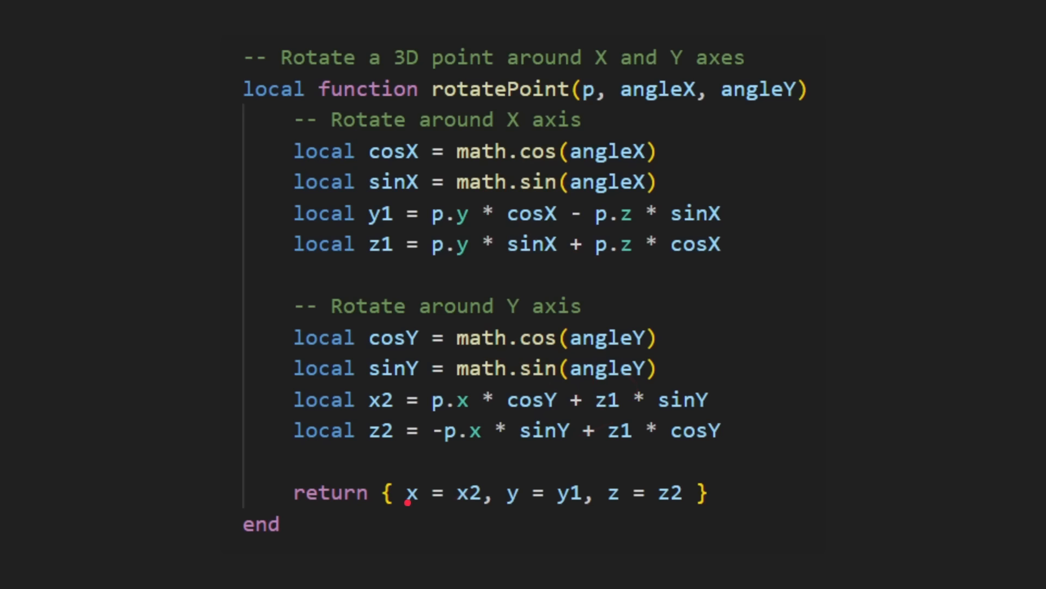
{"action": "mouse_move", "coordinate": [635, 504]}
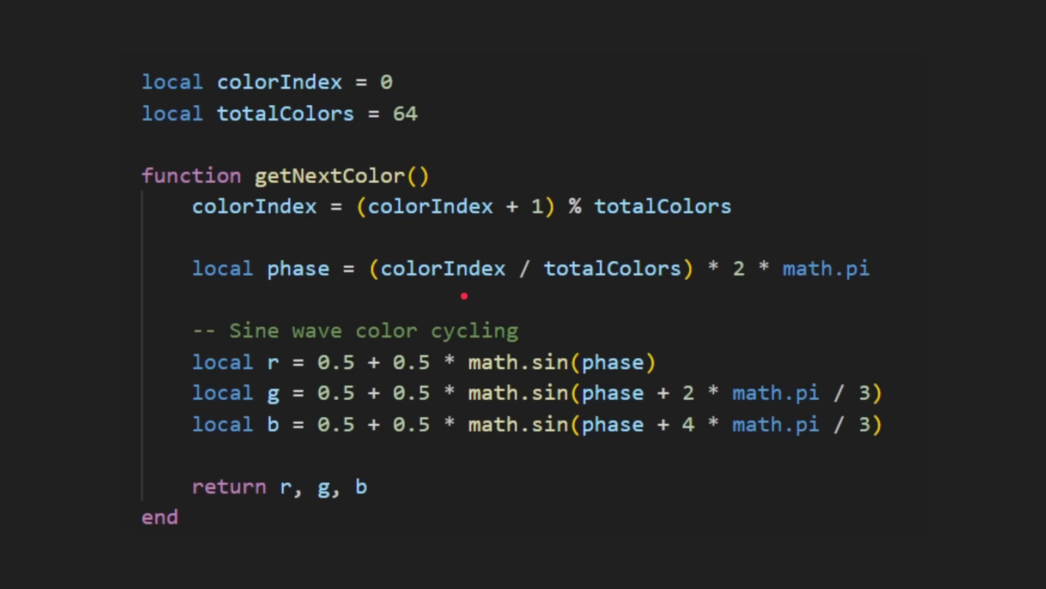
{"action": "mouse_move", "coordinate": [564, 364]}
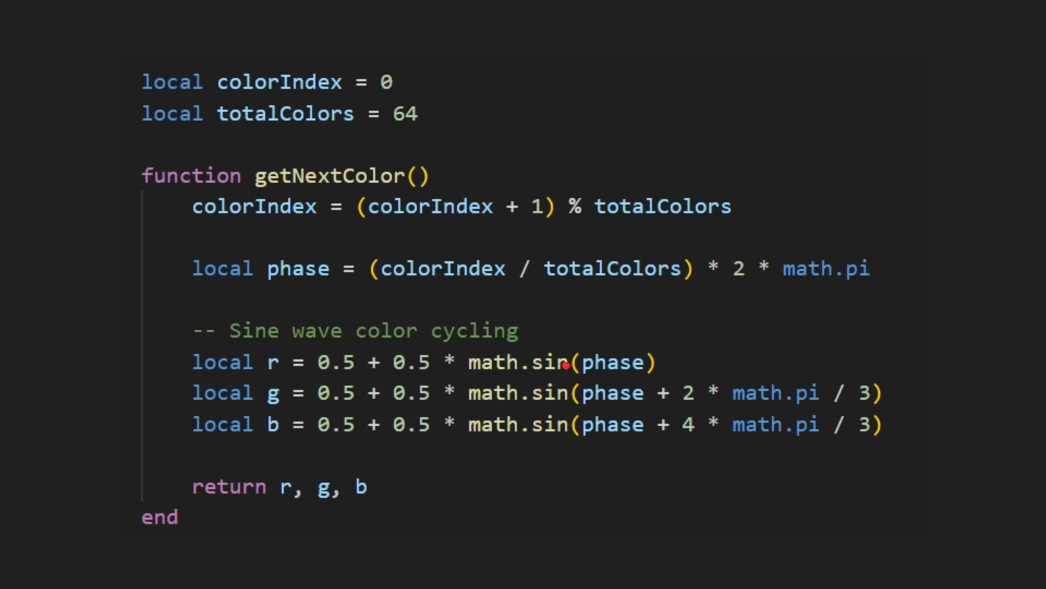